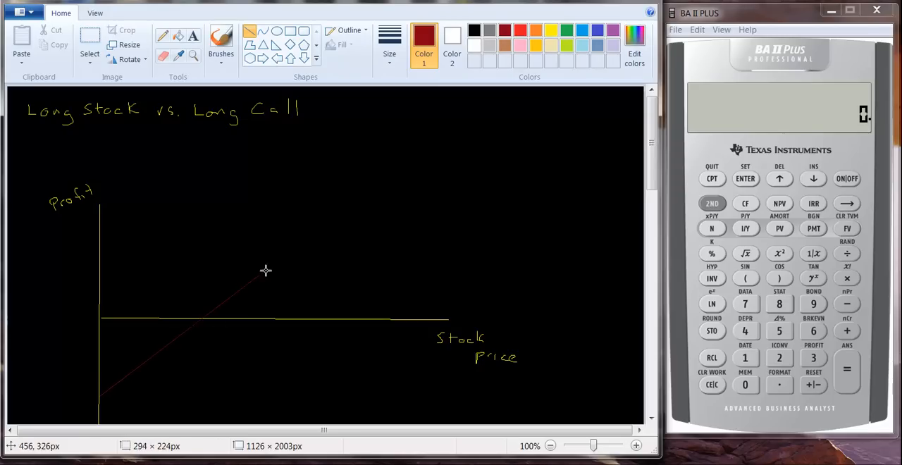
- Draw the red rising long stock profit line diagonally across the axes
drag(266, 271, 363, 184)
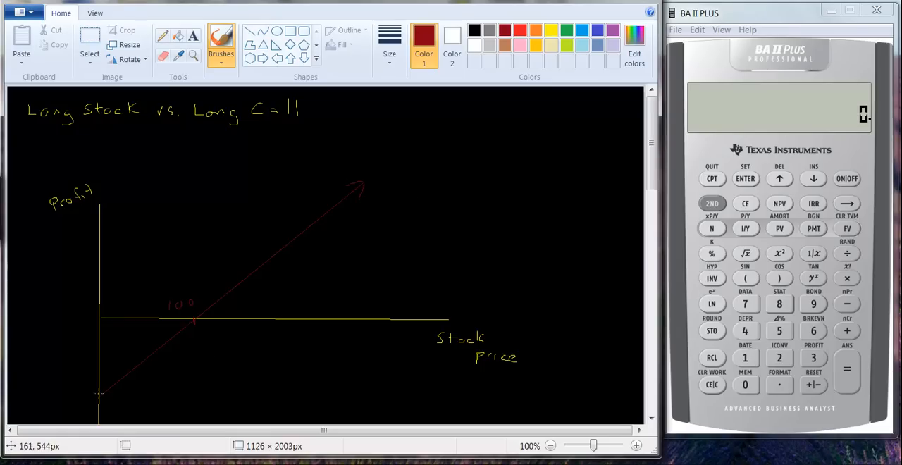
mouse_move(99, 395)
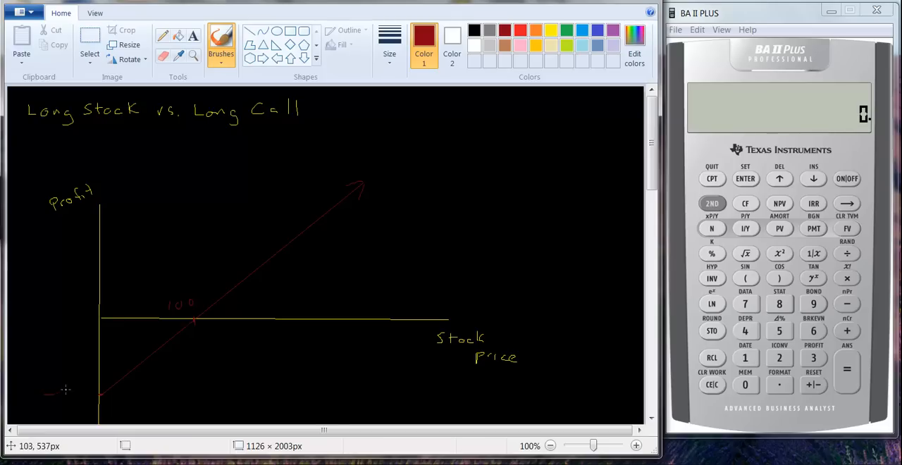
- Handwrite -100 beside the bottom of the profit axis in red
drag(60, 394, 92, 394)
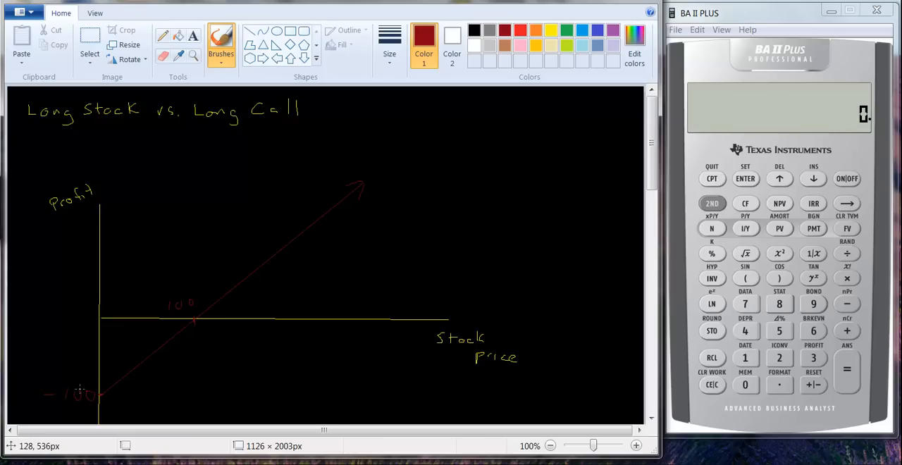
mouse_move(212, 343)
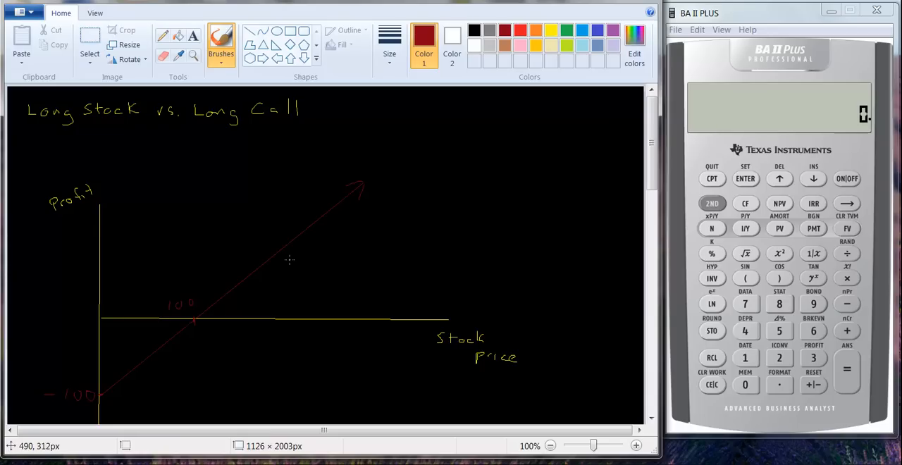
mouse_move(262, 273)
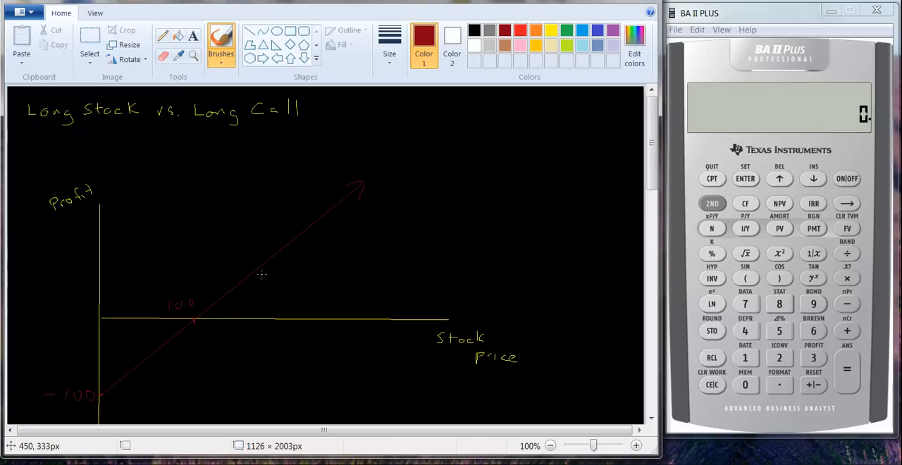
mouse_move(430, 131)
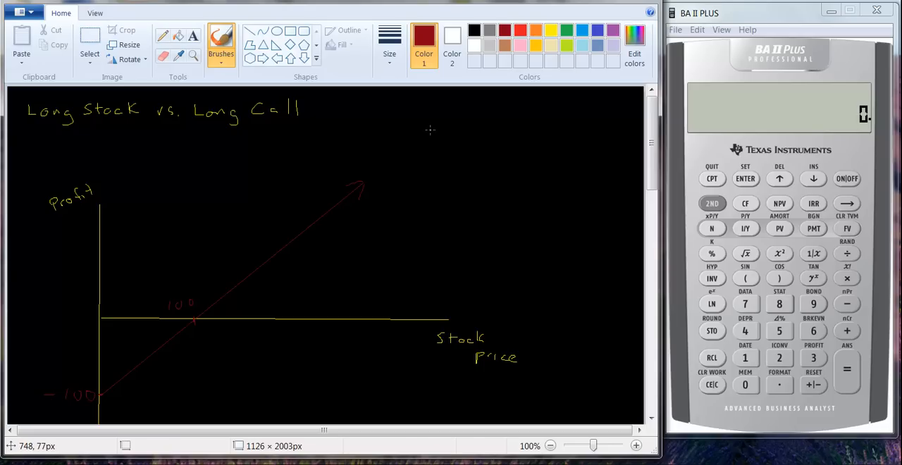
mouse_move(447, 136)
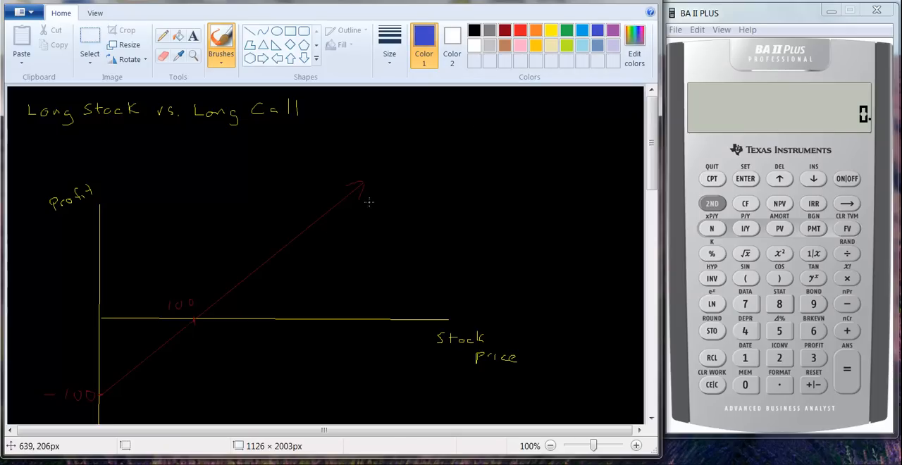
mouse_move(364, 195)
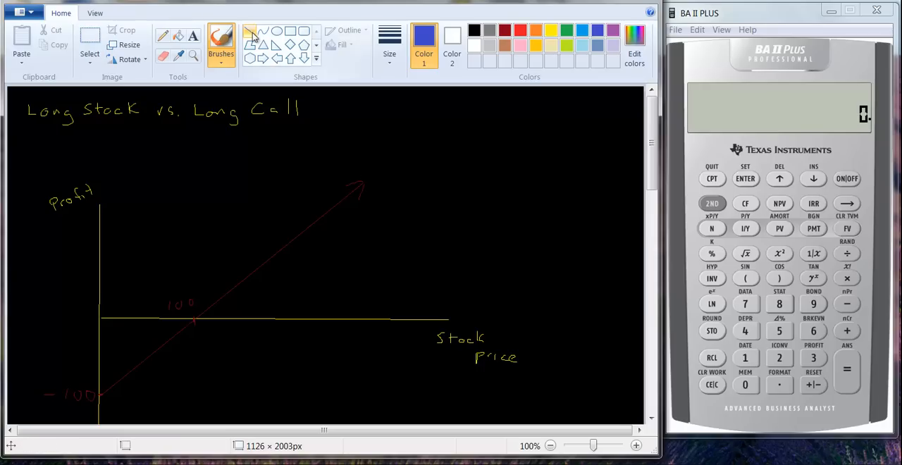
mouse_move(252, 36)
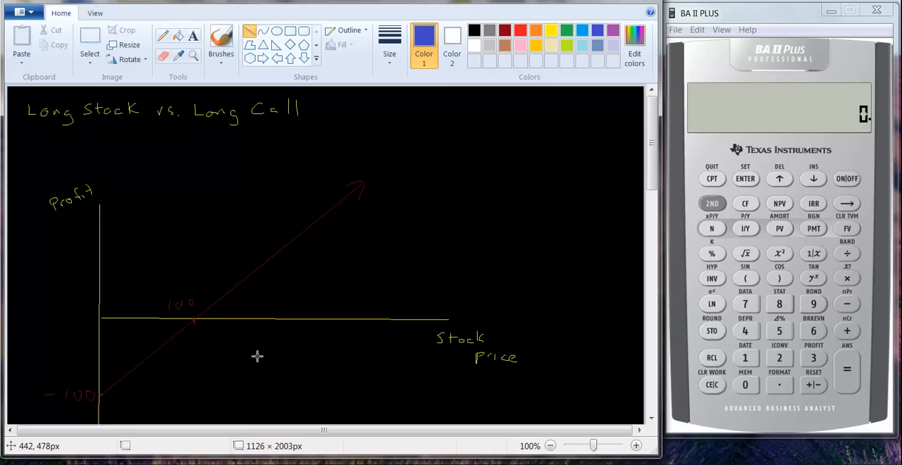
mouse_move(193, 330)
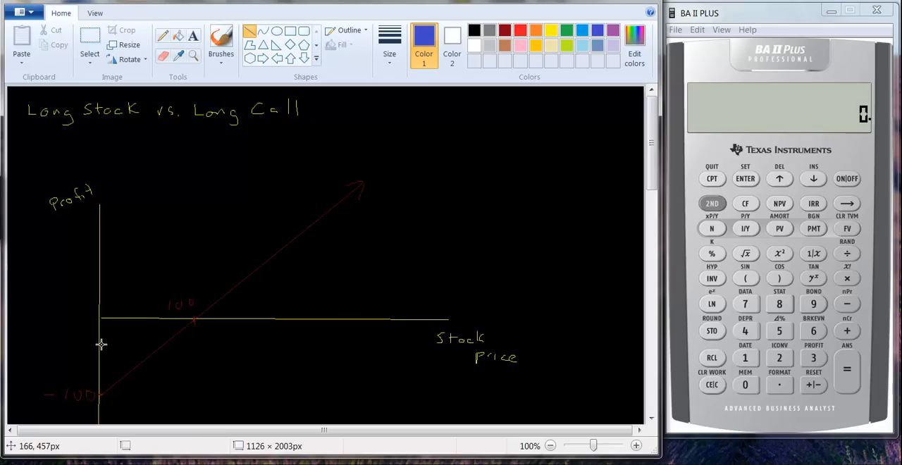
mouse_move(99, 343)
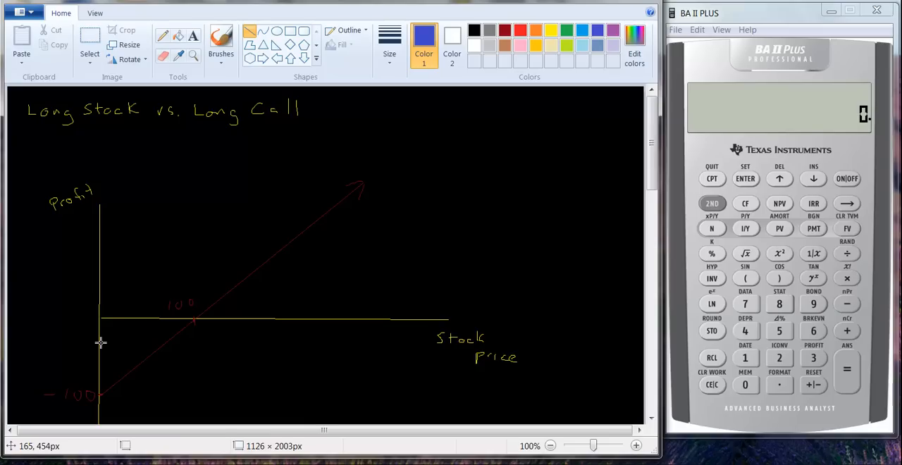
mouse_move(108, 345)
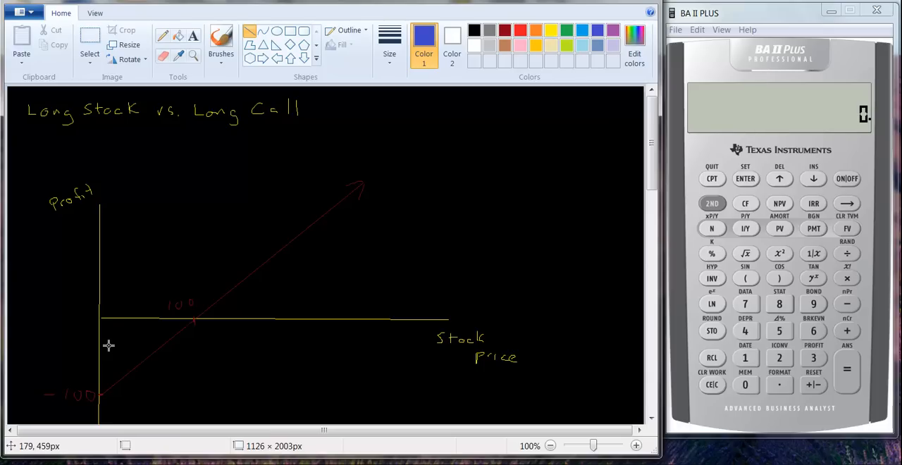
mouse_move(116, 347)
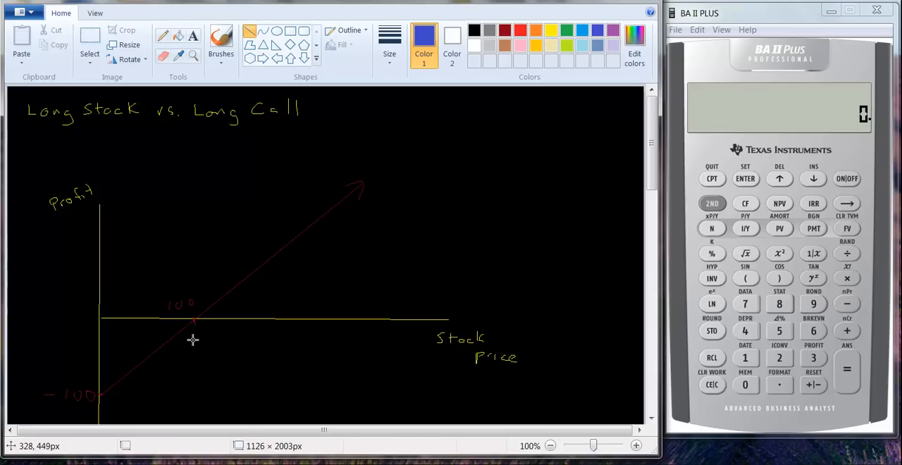
mouse_move(99, 341)
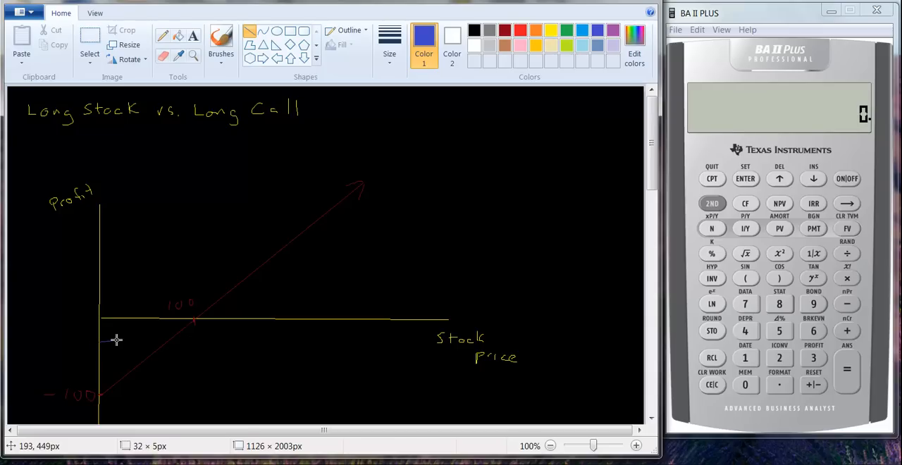
- Draw the blue call line flat below zero, then rising parallel to the red line
drag(100, 341, 184, 342)
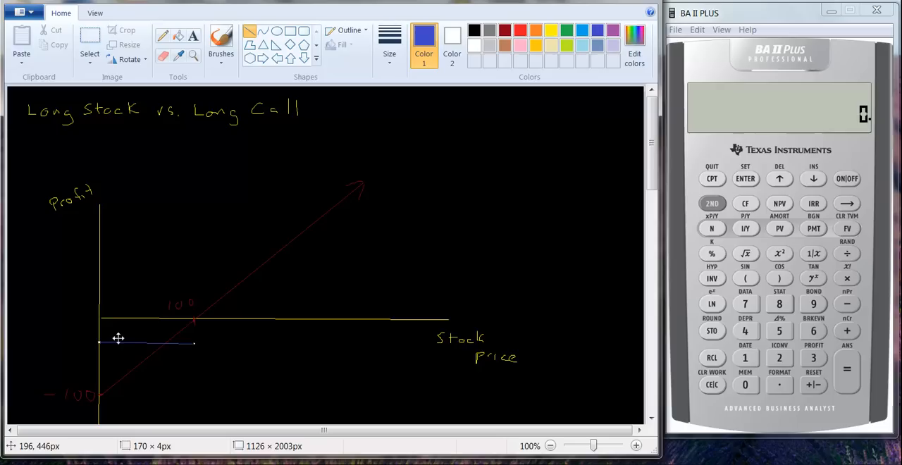
mouse_move(148, 374)
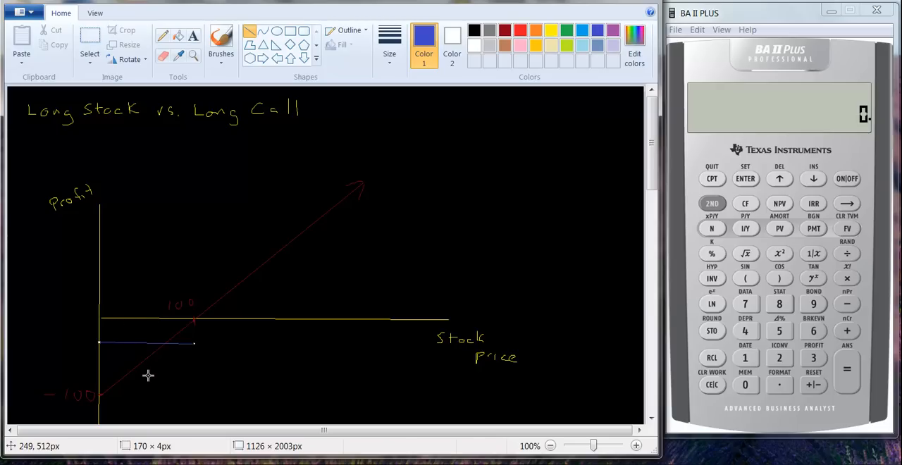
mouse_move(166, 376)
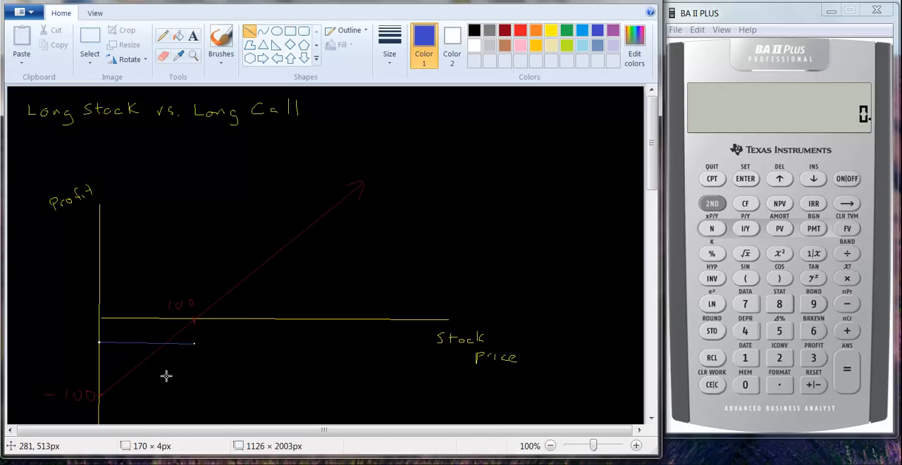
mouse_move(191, 332)
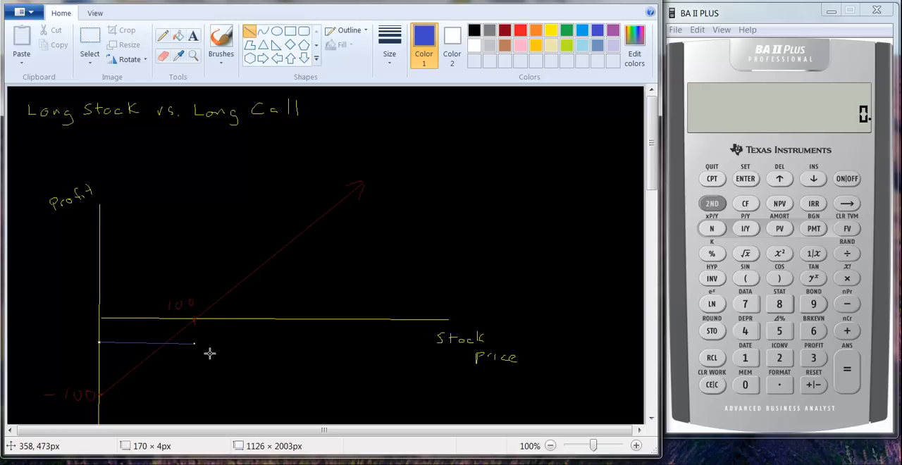
mouse_move(193, 324)
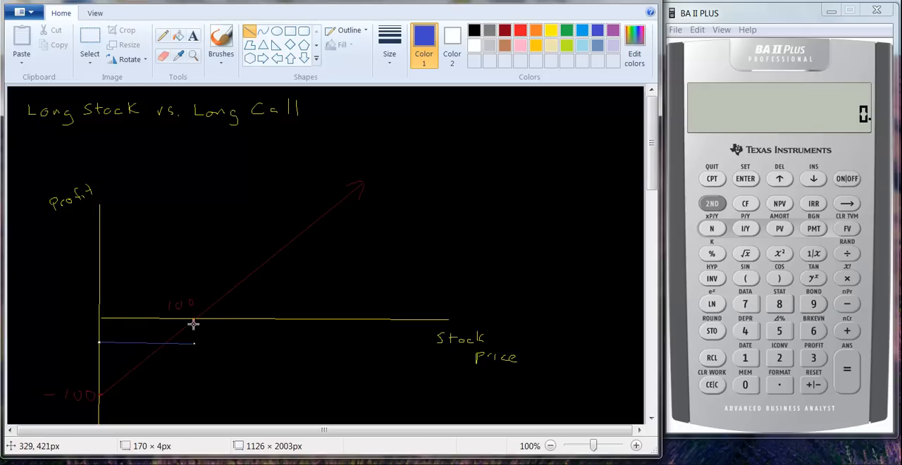
mouse_move(207, 350)
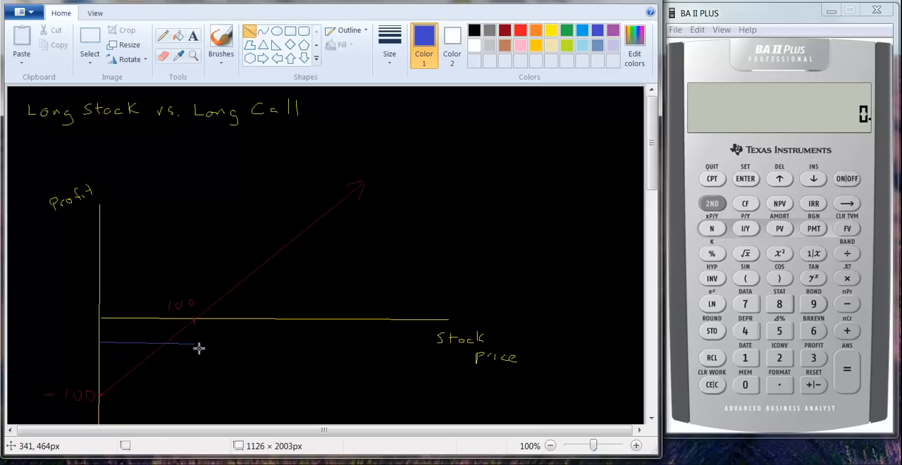
drag(199, 344, 232, 319)
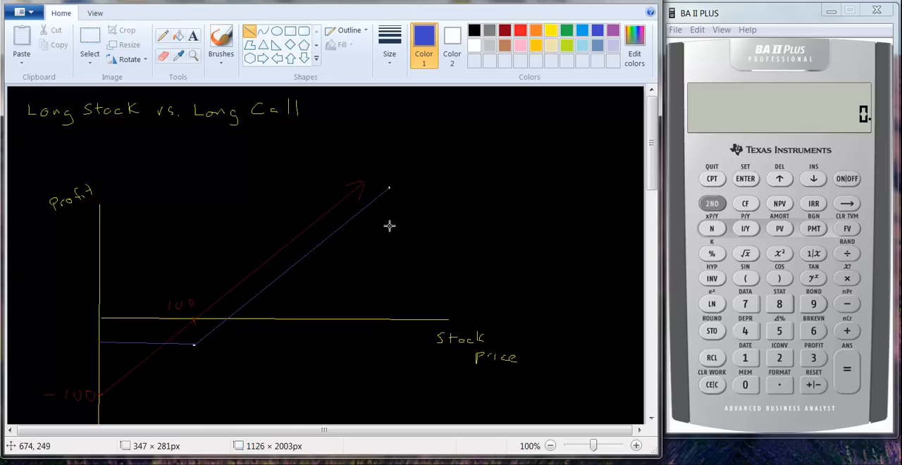
click(221, 38)
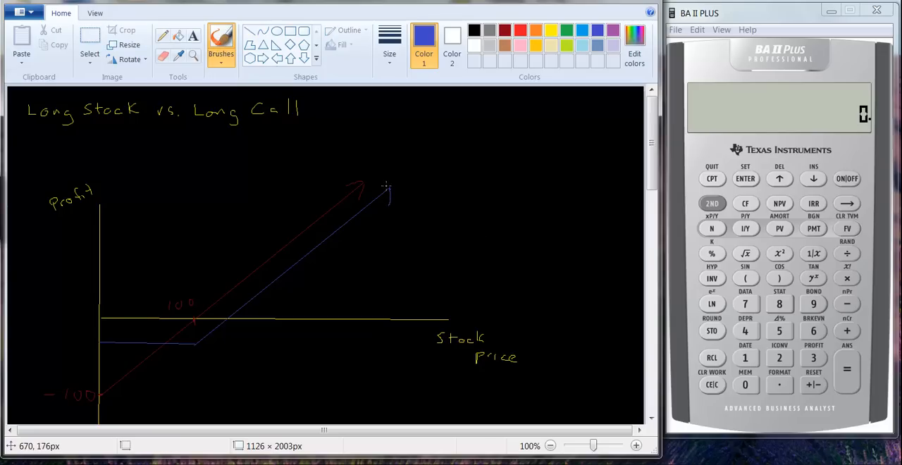
mouse_move(104, 322)
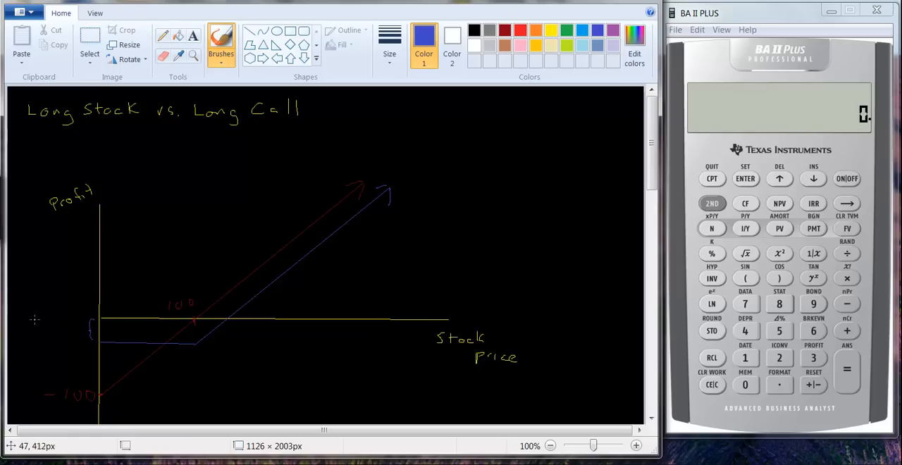
- Handwrite the Premium label beside the brace and begin its value below
drag(31, 314, 71, 317)
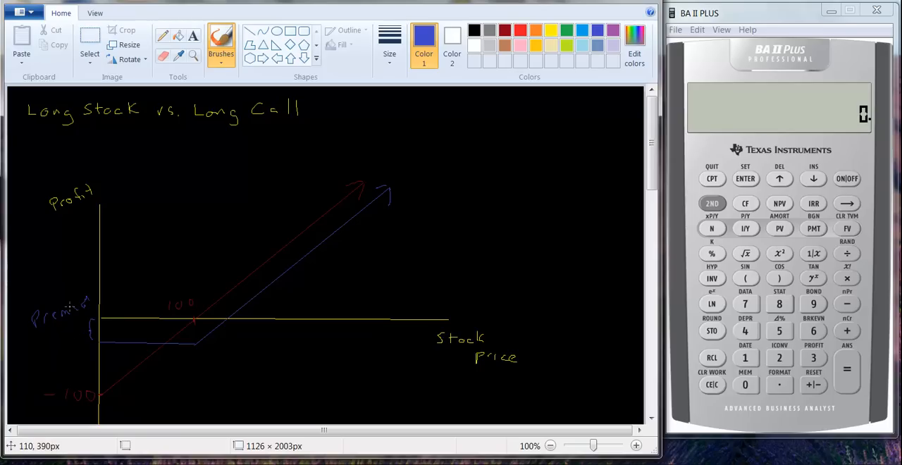
mouse_move(50, 343)
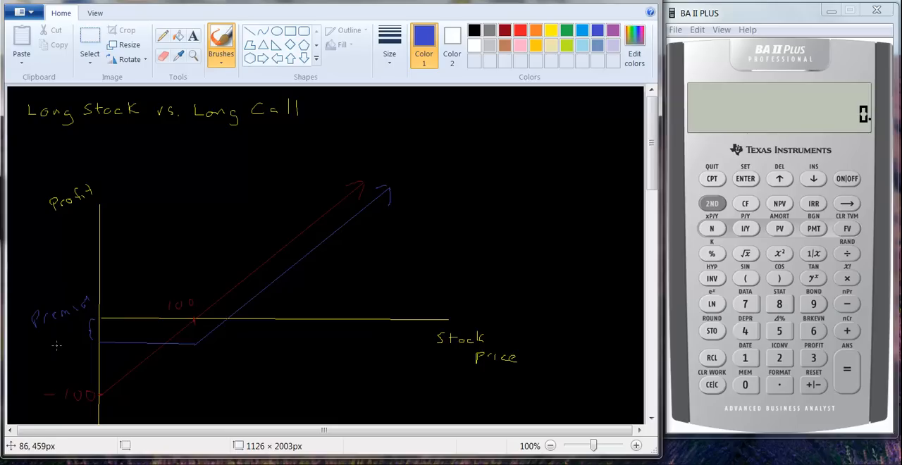
drag(60, 345, 81, 349)
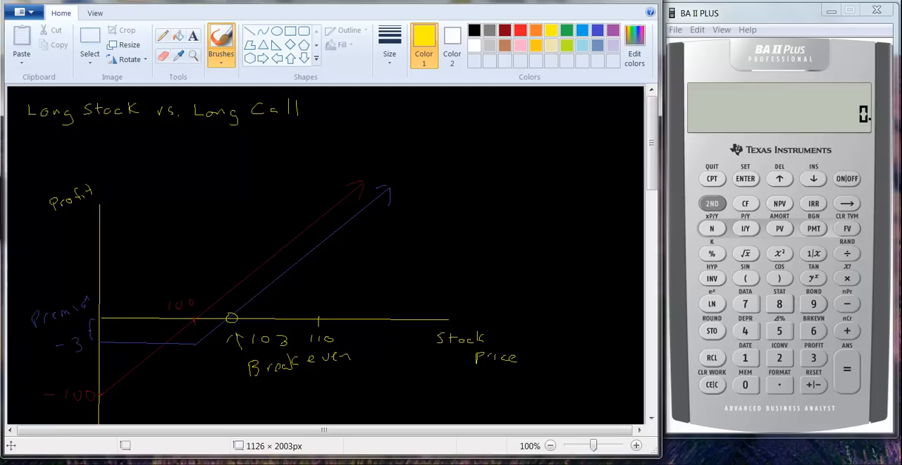
mouse_move(251, 35)
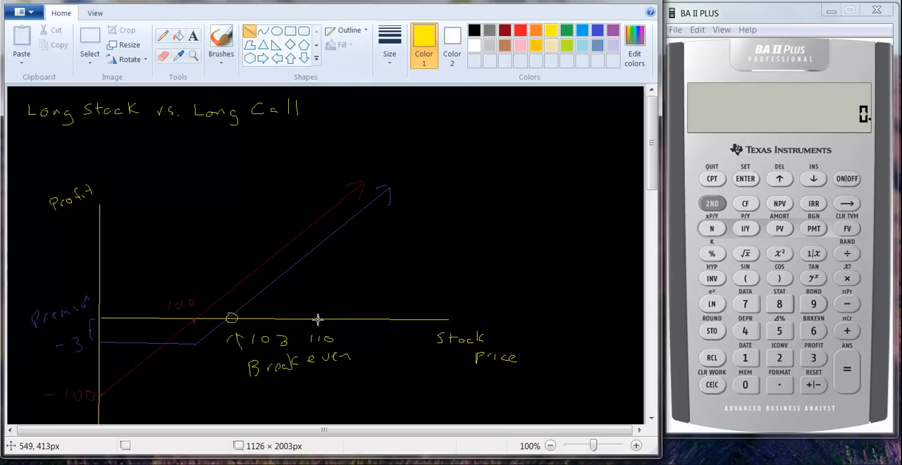
- Draw yellow guides: vertical at price 110, horizontals to profit levels 10 and 7
drag(317, 321, 323, 277)
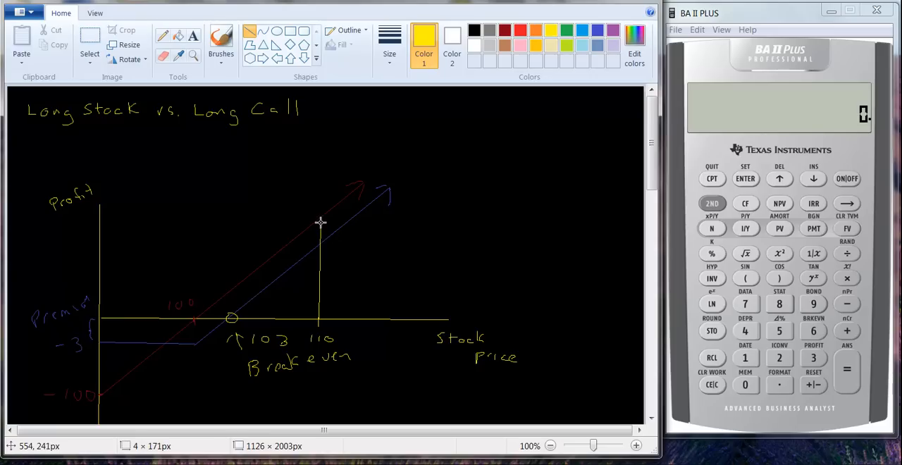
mouse_move(320, 217)
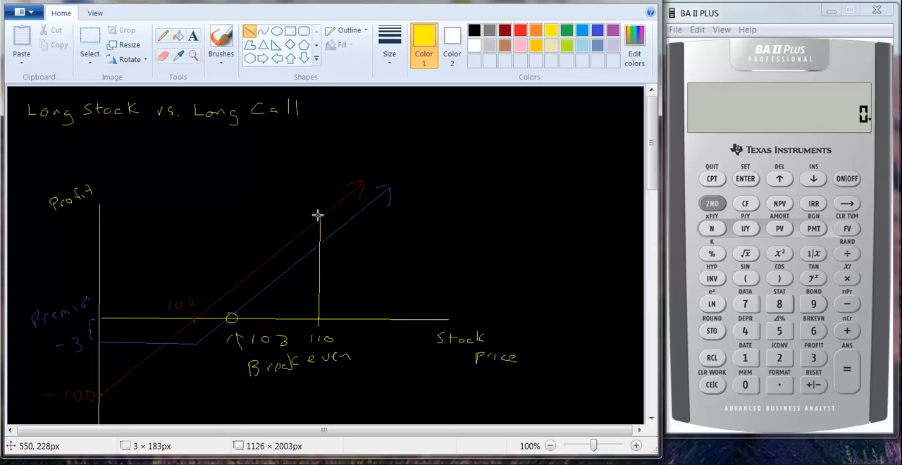
drag(109, 209, 319, 210)
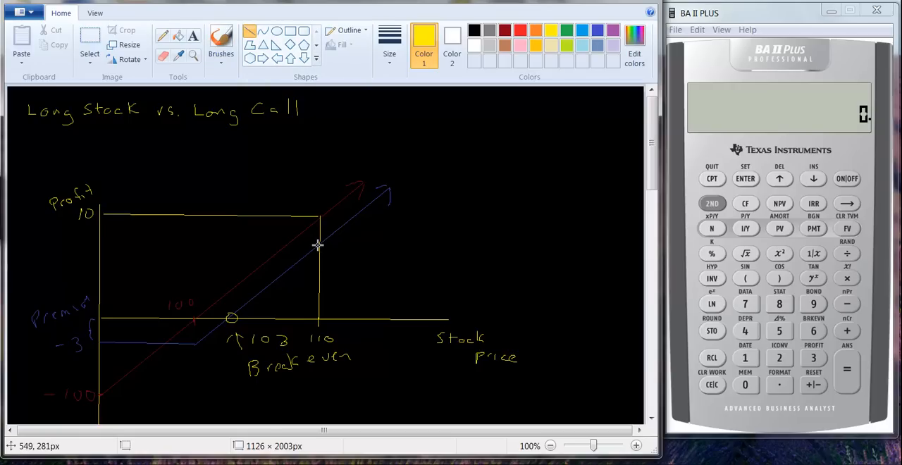
drag(194, 258, 321, 247)
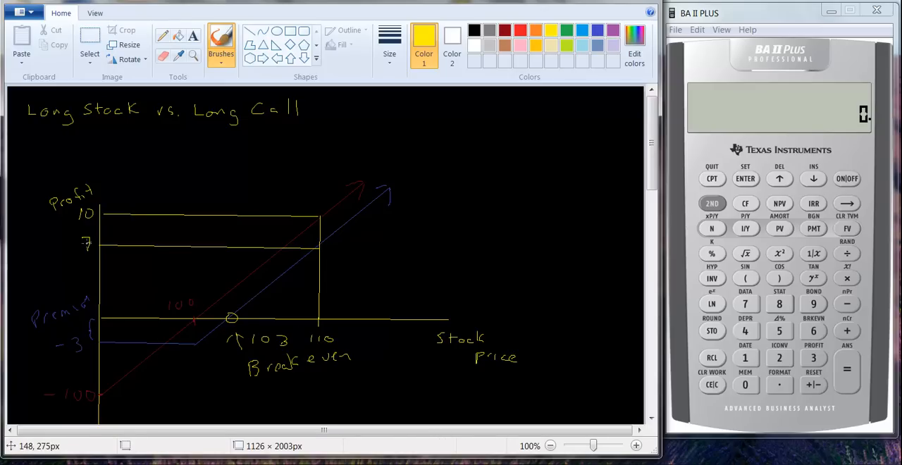
- Add a dollar-sign mark before the 7 on the profit axis
click(66, 243)
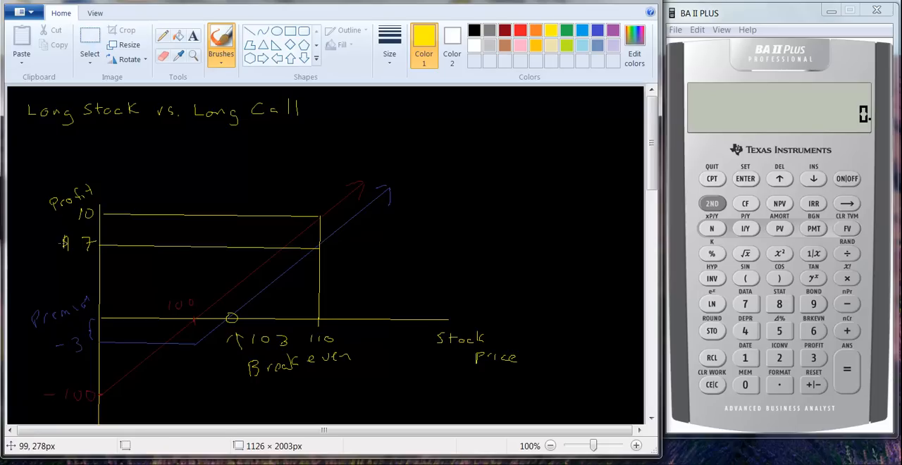
mouse_move(27, 305)
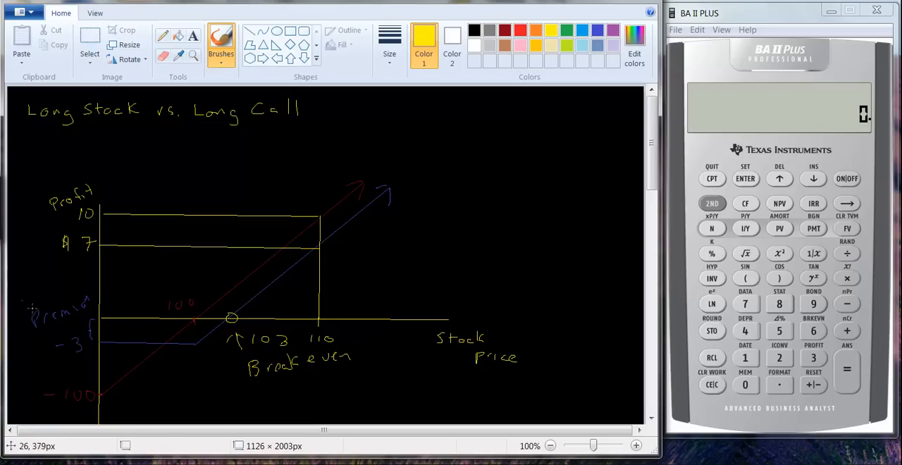
mouse_move(115, 330)
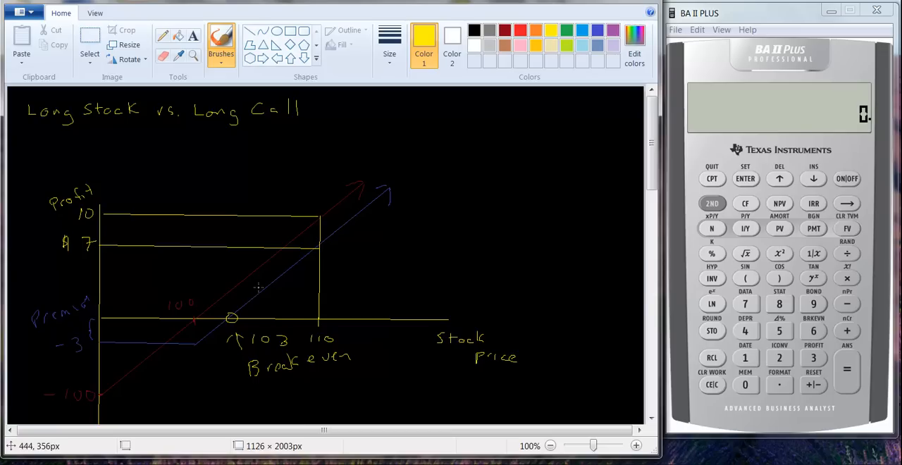
mouse_move(265, 281)
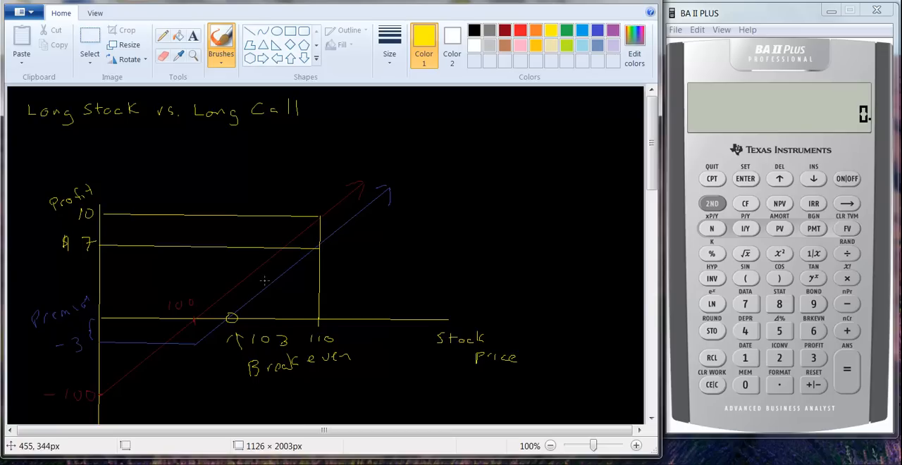
mouse_move(435, 271)
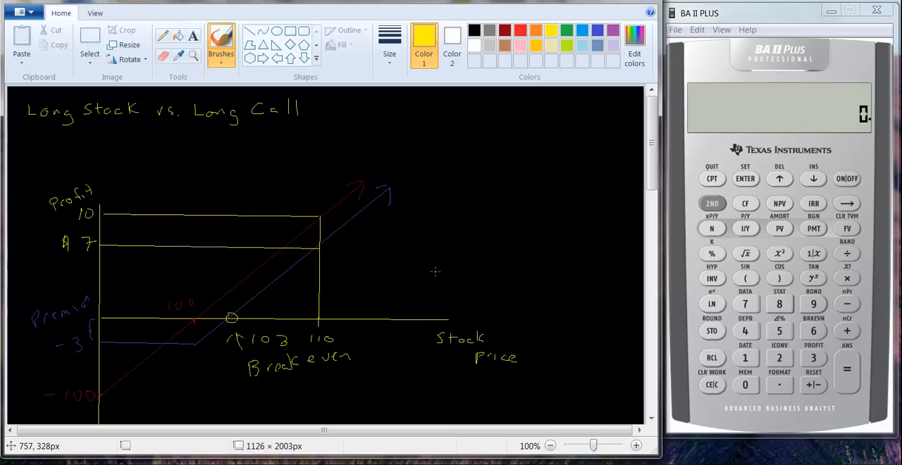
mouse_move(449, 267)
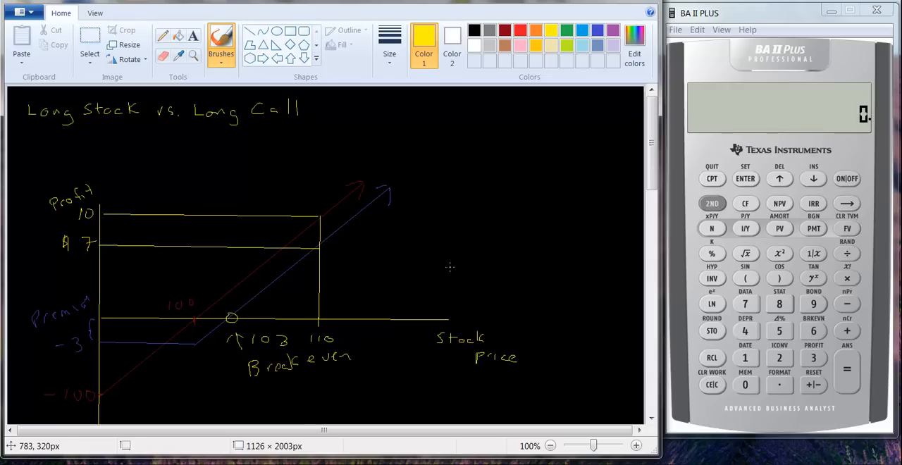